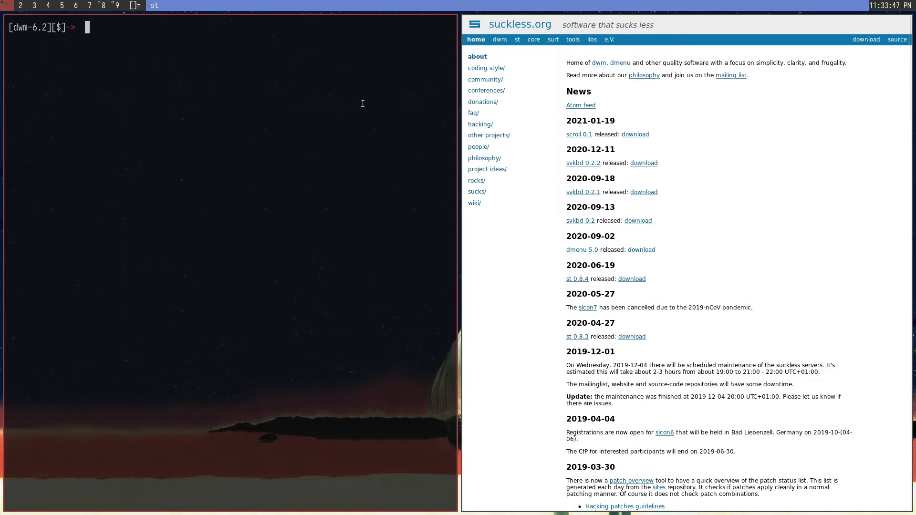
mouse_move(291, 119)
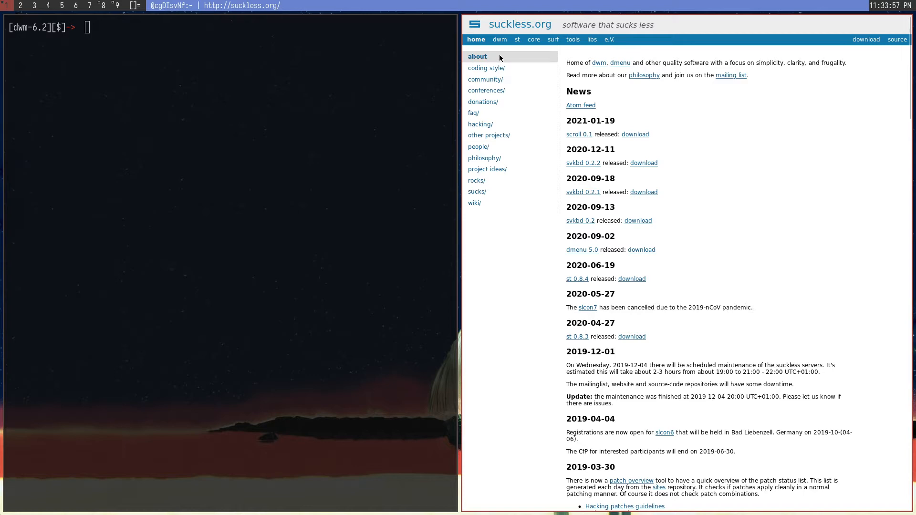
List the directory, open config.h in vim with sudo, and scroll to the keys[] array
scroll(down, 3)
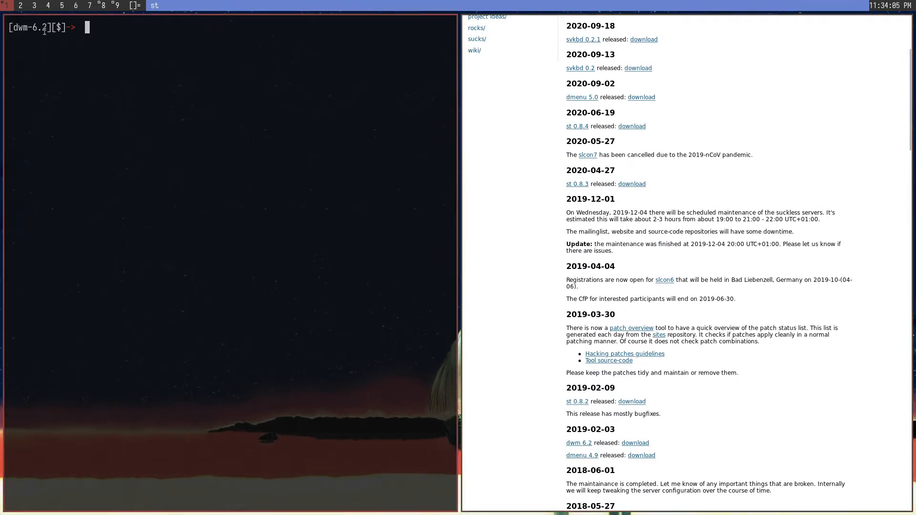
text(ls)
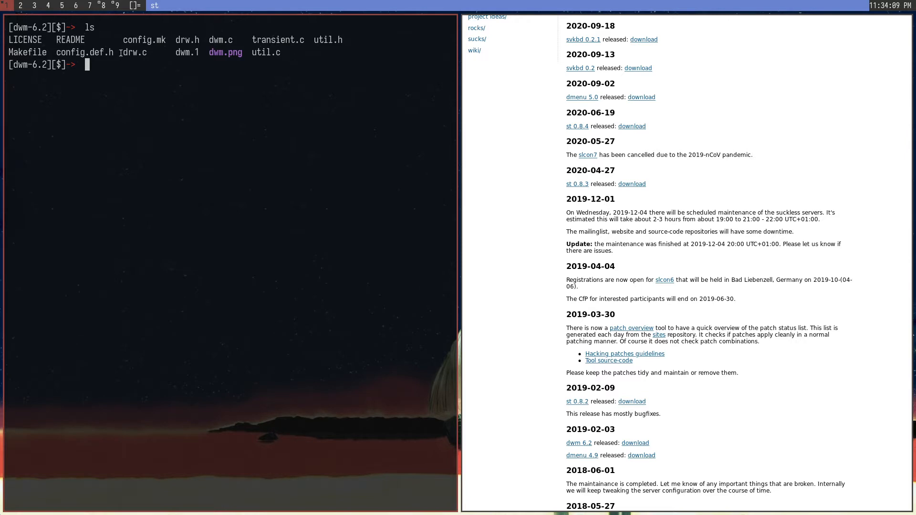
text(sudo vi config.)
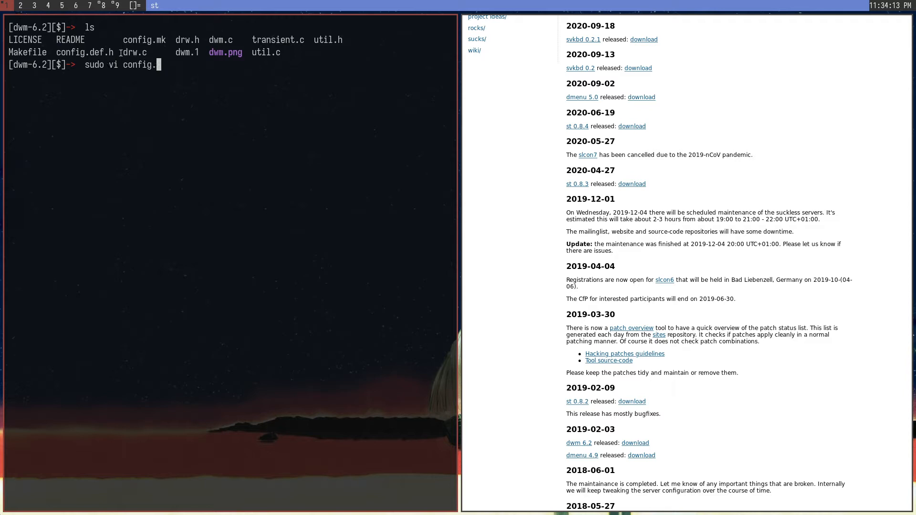
key(Return)
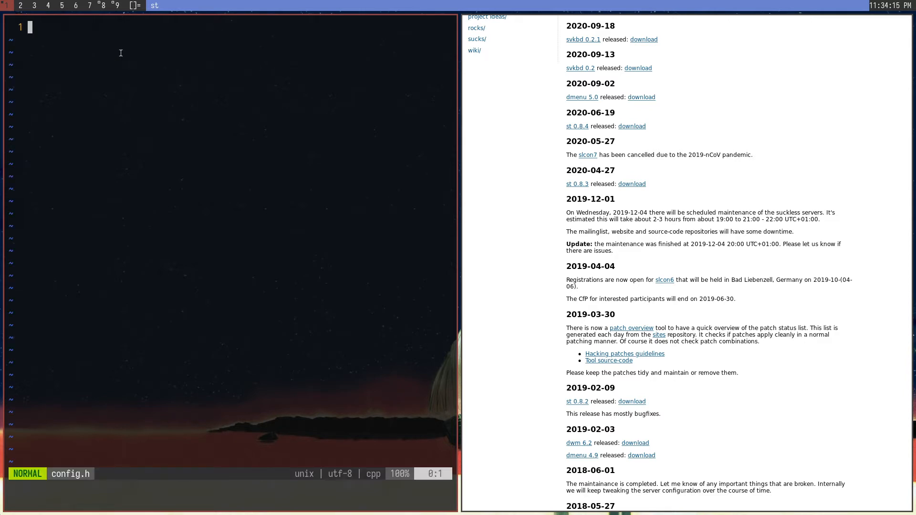
text(sudo mk)
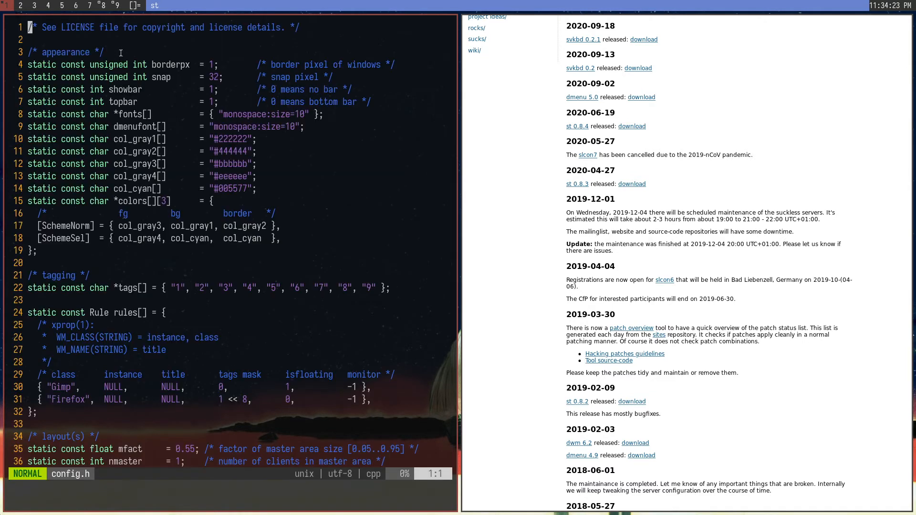
scroll(down, 3)
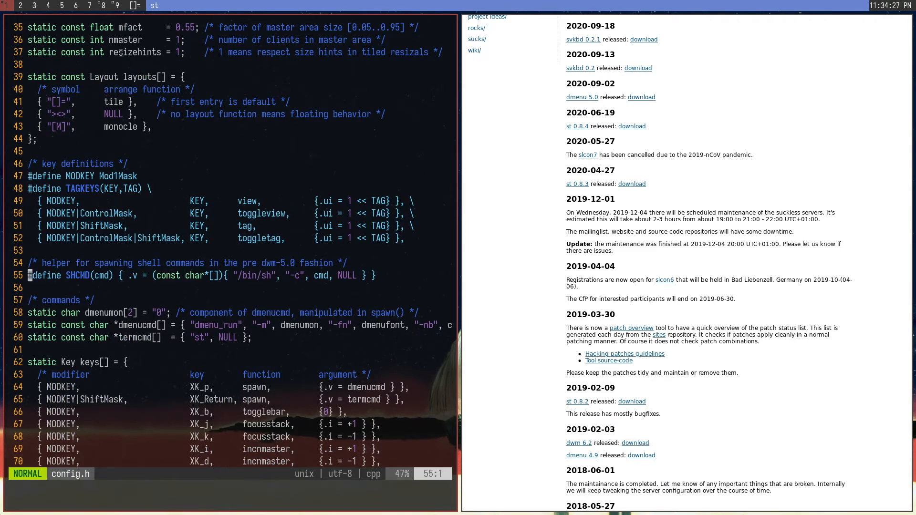
scroll(down, 3)
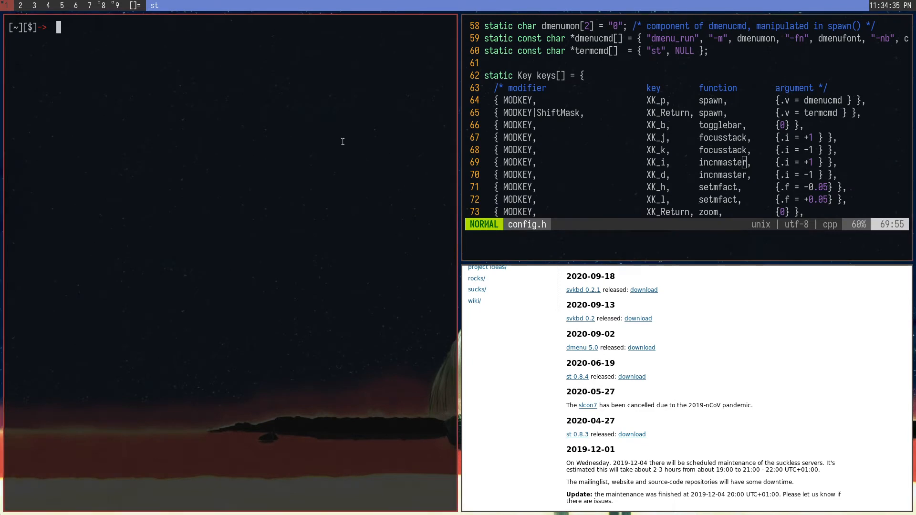
Change into dwm-6.2, list its files, and open dwm.c in vim with sudo
text(cd dwm-6.2/)
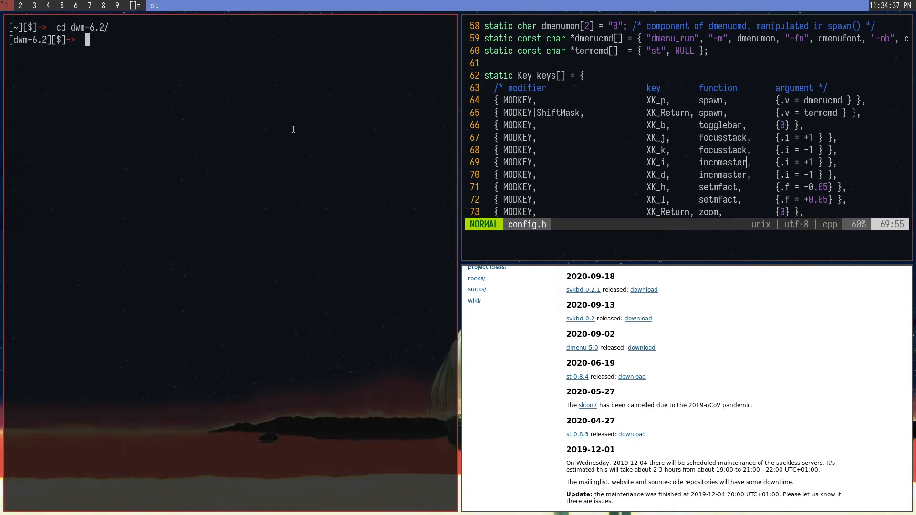
text(ls)
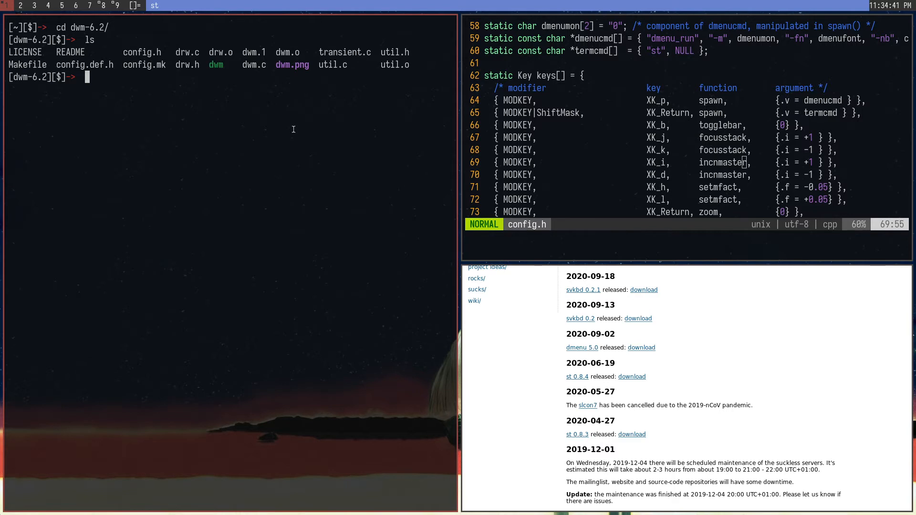
text(sudo vi dwm)
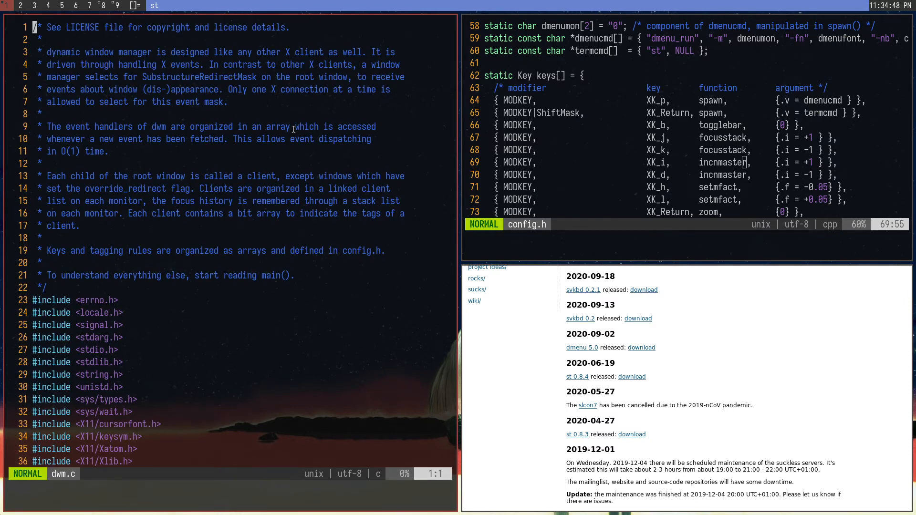
Search dwm.c for 'incn' and delete the incnmaster declaration and function body
scroll(down, 3)
text(/)
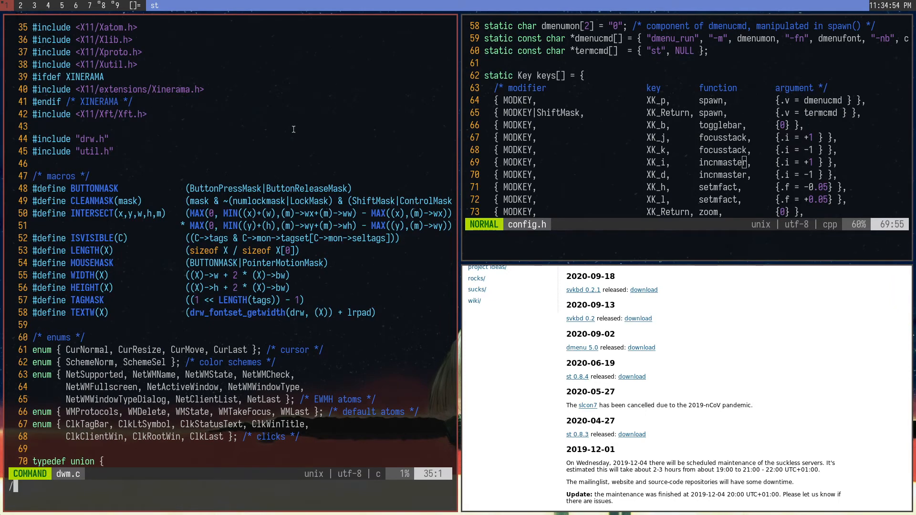
text(inc)
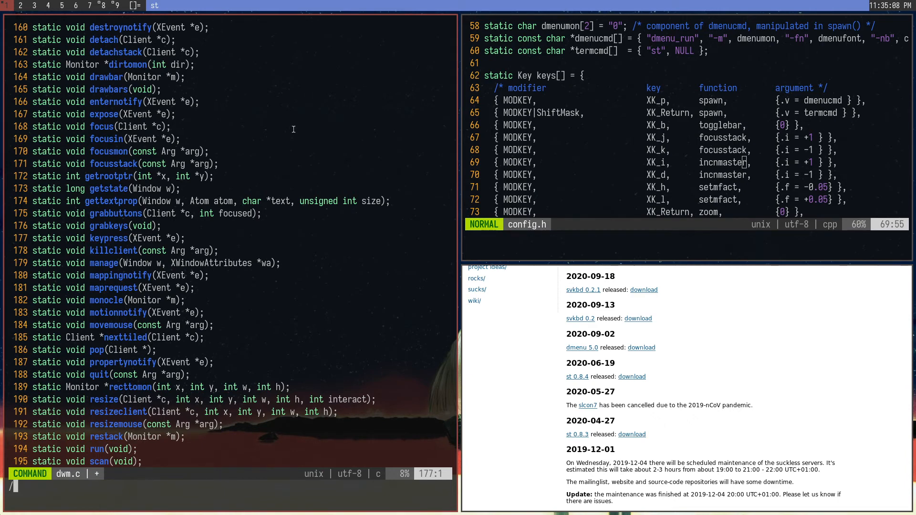
text(incn)
text(sudo)
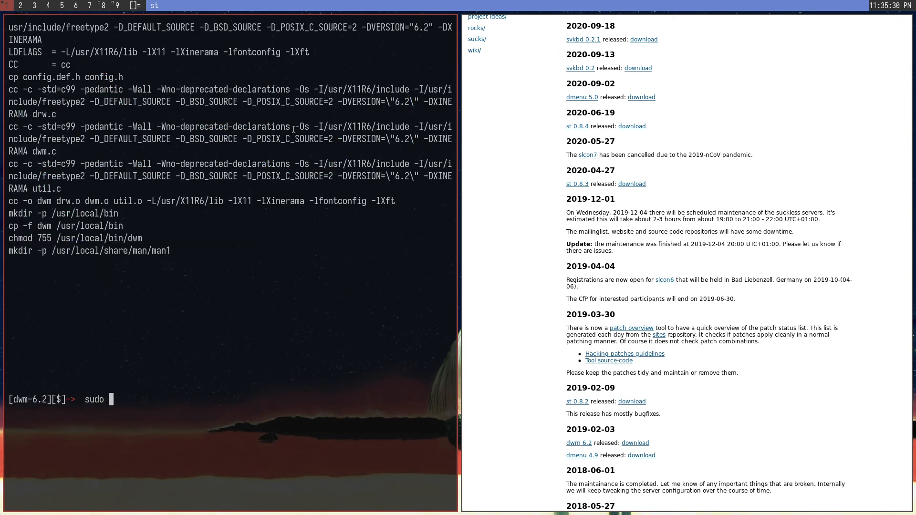
Enter 'sudo make clean install' at the dwm-6.2 prompt
text(make clean insta)
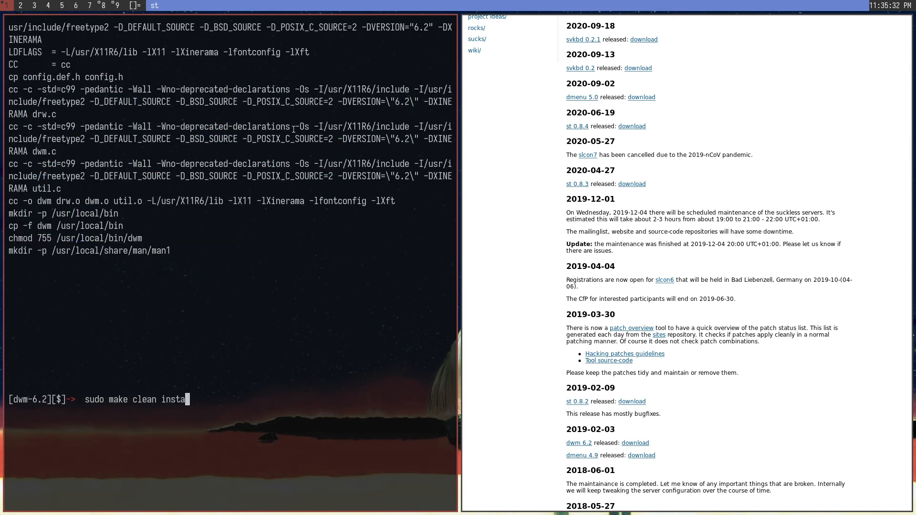